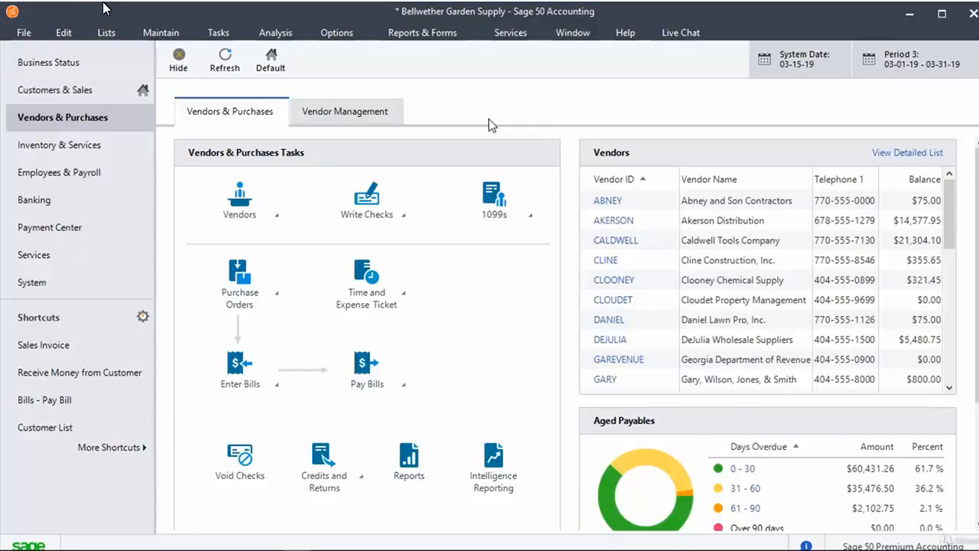
pyautogui.moveTo(212, 27)
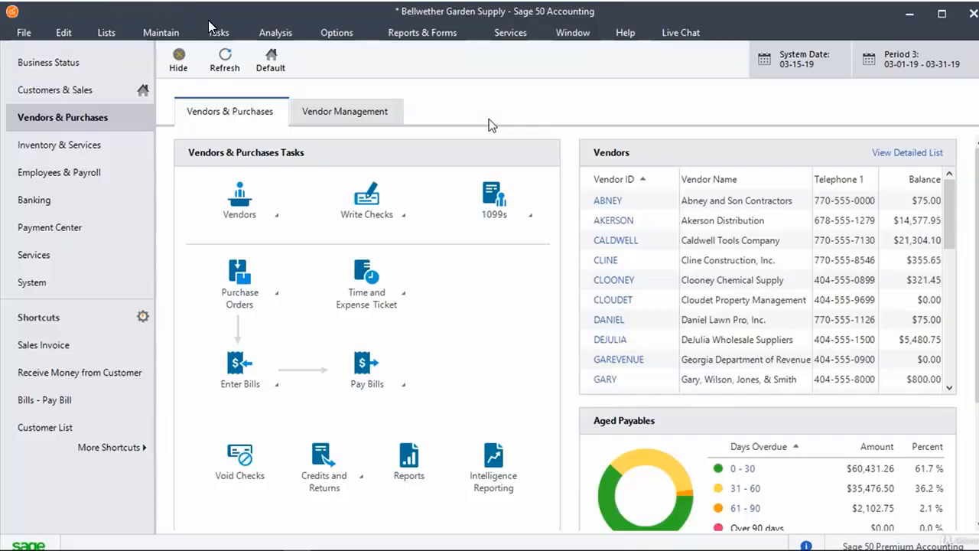
# Step: Show the Tasks menu listing Purchase Orders from the Vendors & Purchases page
pyautogui.click(218, 32)
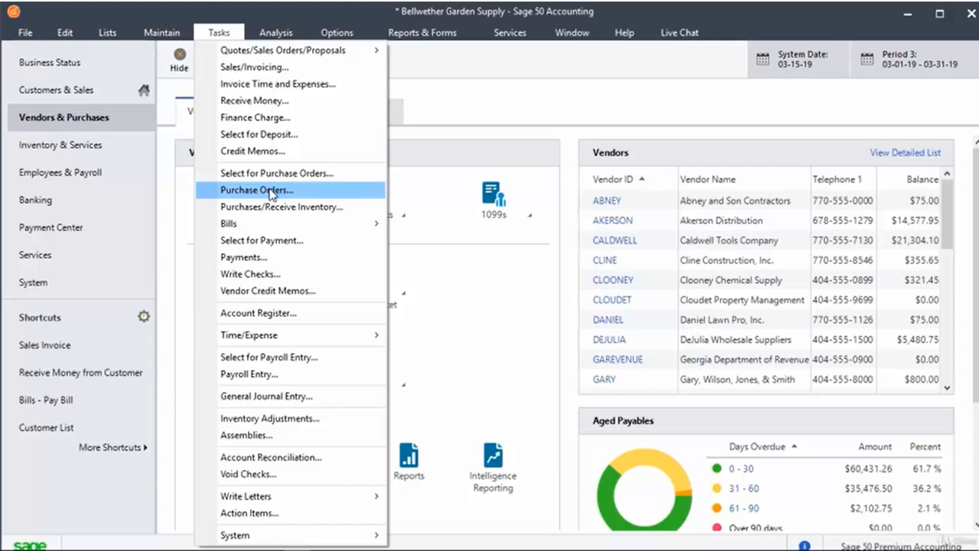
# Step: Start a blank purchase order and bring up the vendor lookup list
pyautogui.click(256, 190)
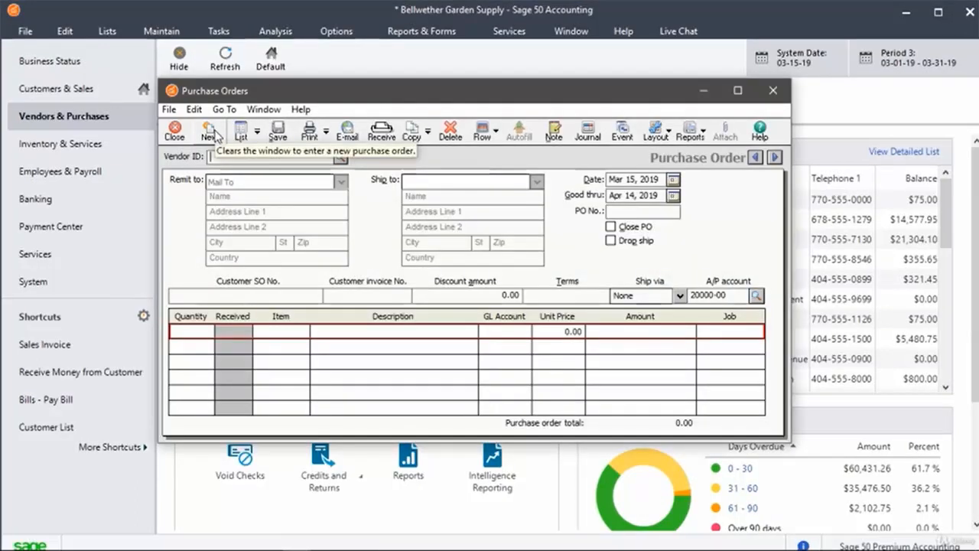
pyautogui.click(339, 156)
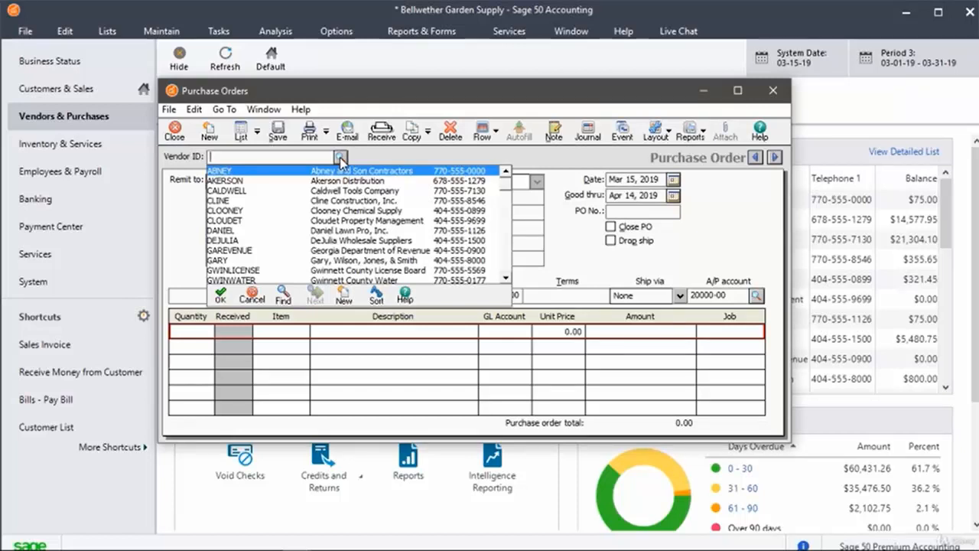
# Step: Make DEJULIA the vendor, auto-filling address and terms, and check the Good thru date
pyautogui.click(230, 240)
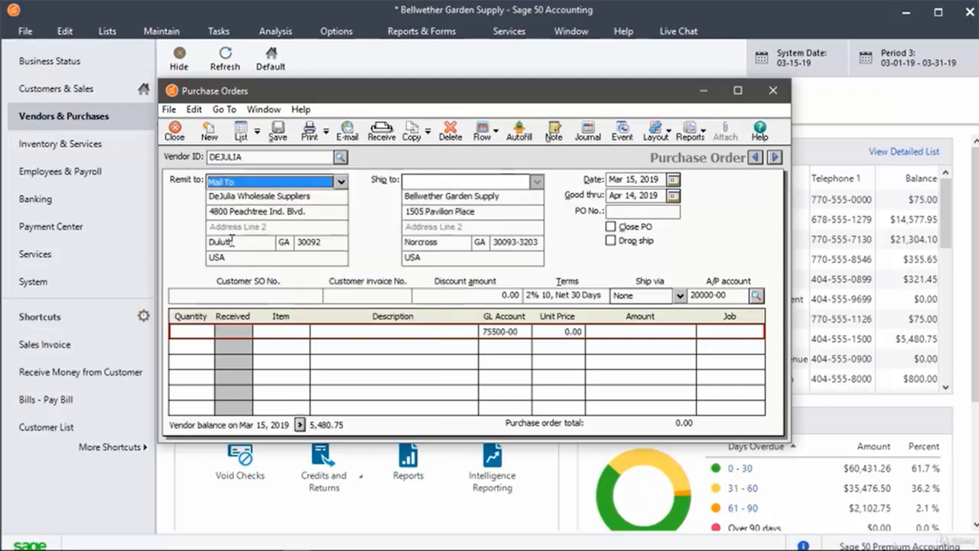
pyautogui.click(642, 211)
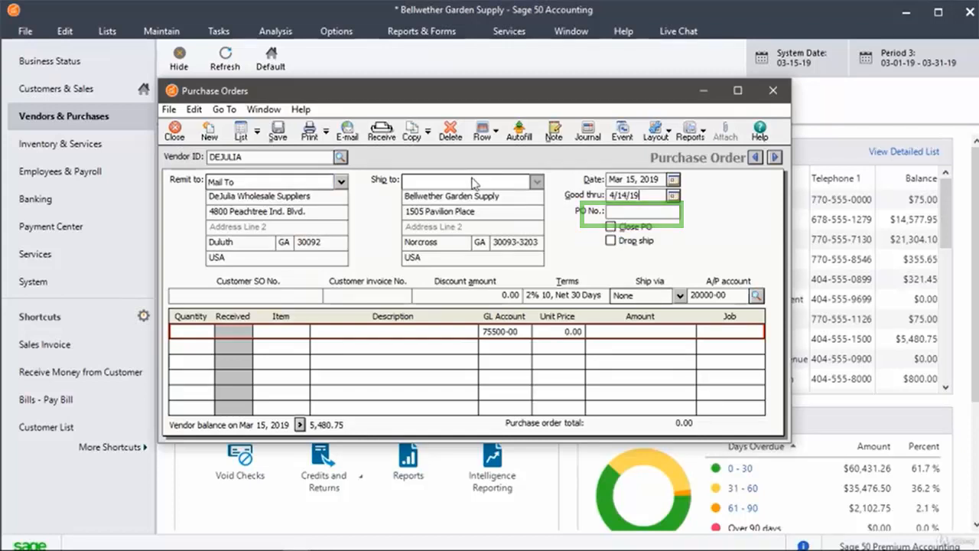
pyautogui.click(645, 212)
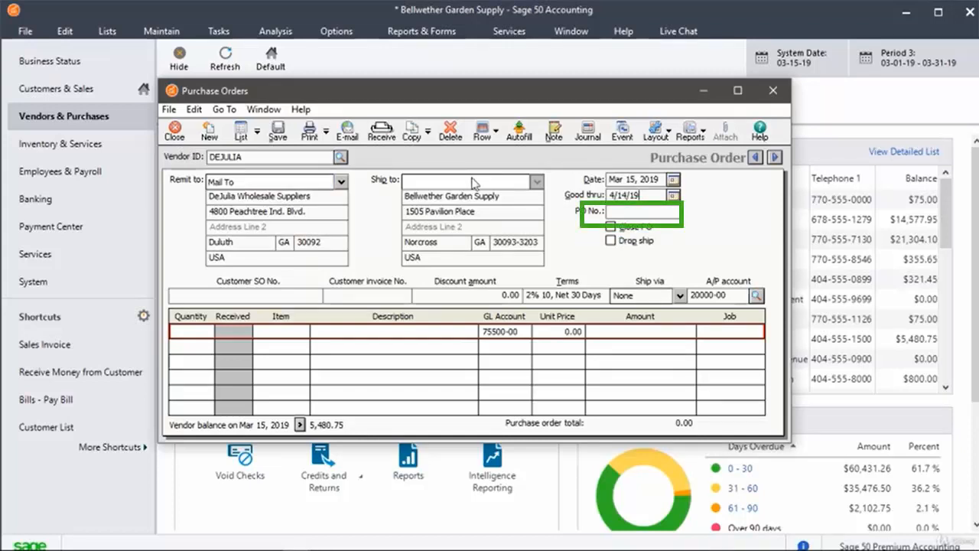
pyautogui.click(676, 295)
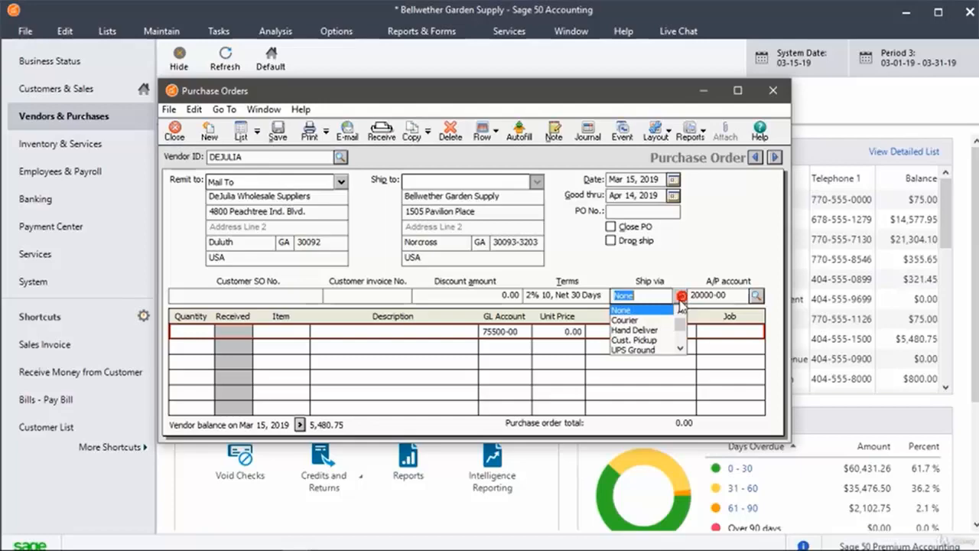
pyautogui.click(634, 349)
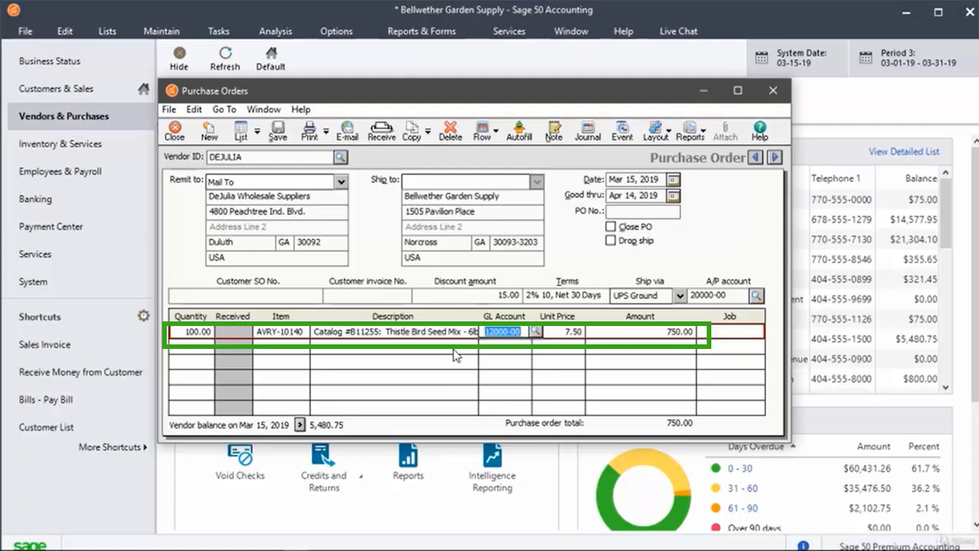
pyautogui.click(518, 130)
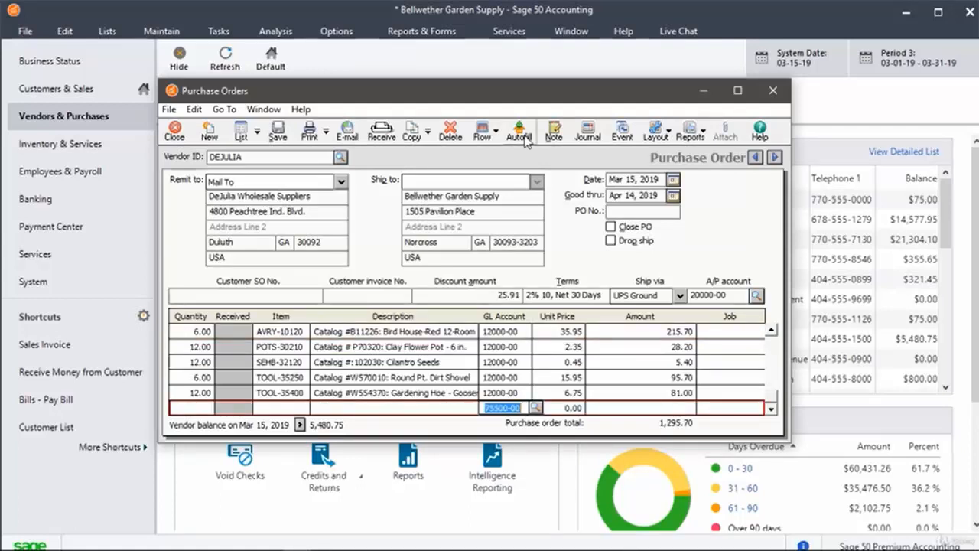
pyautogui.click(517, 130)
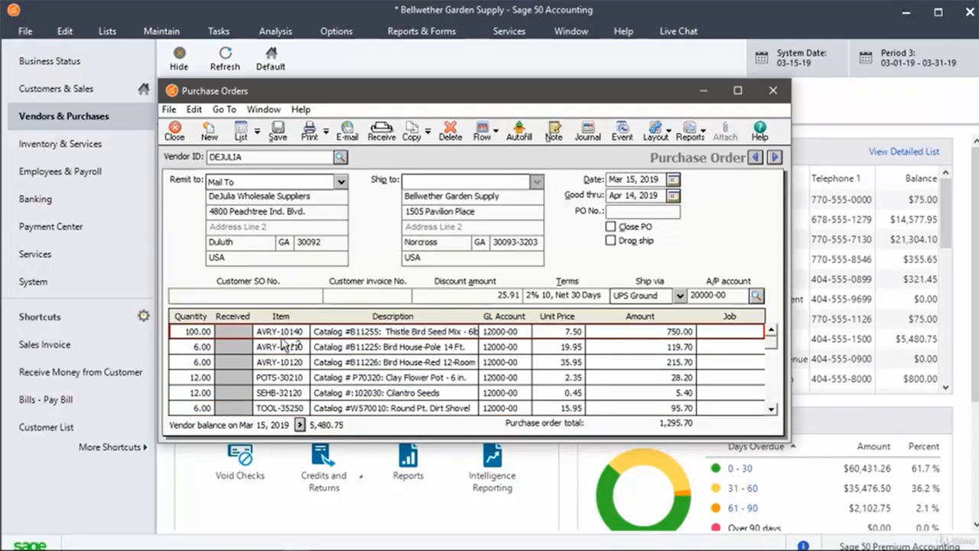